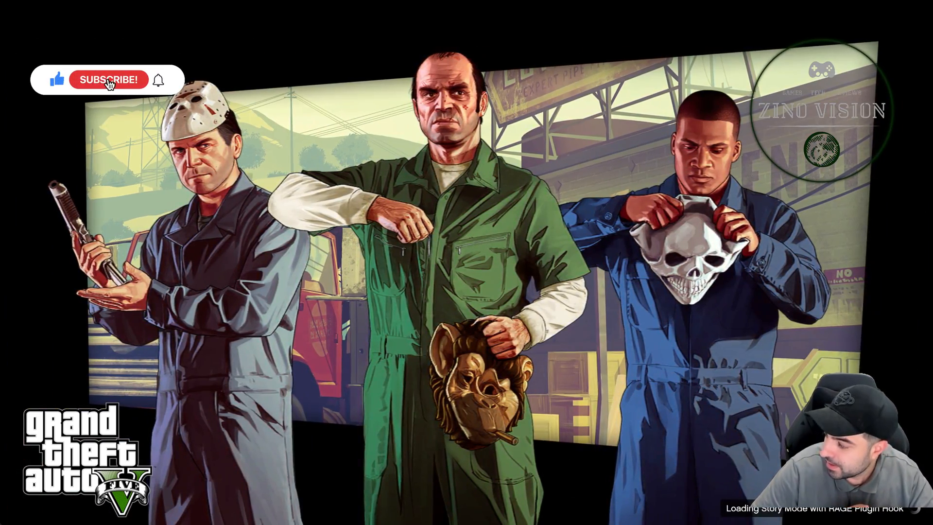
- Close Grand Theft Auto V from the RAGE Plugin Hook loading screen
{"action": "left_click", "coordinate": [109, 79]}
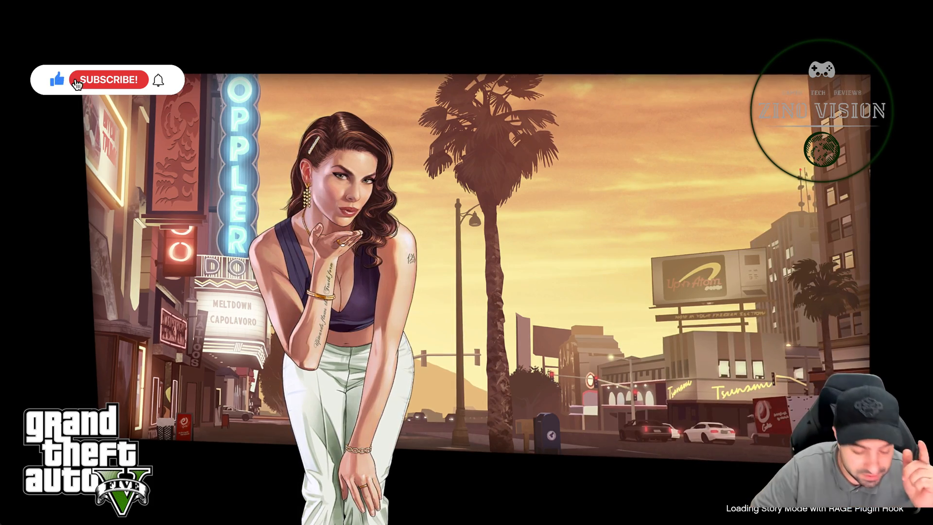
{"action": "left_click", "coordinate": [111, 80]}
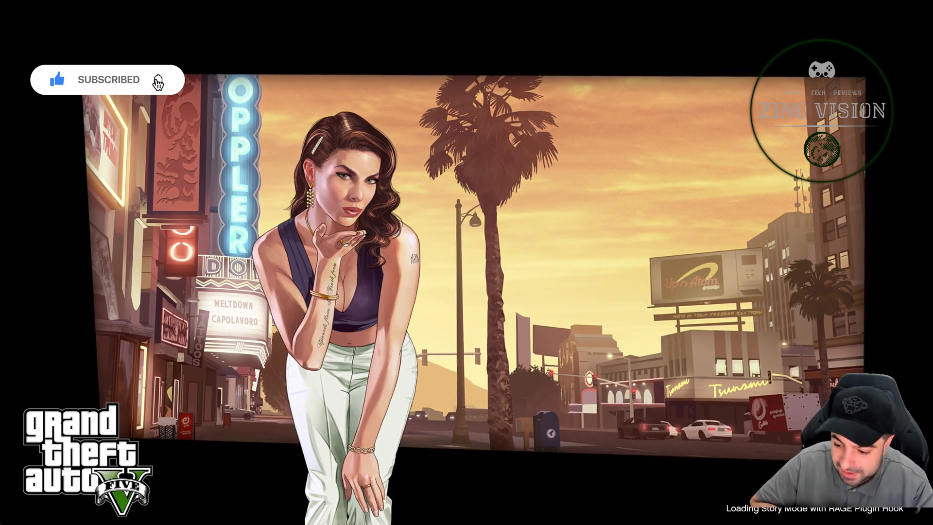
{"action": "left_click", "coordinate": [158, 80]}
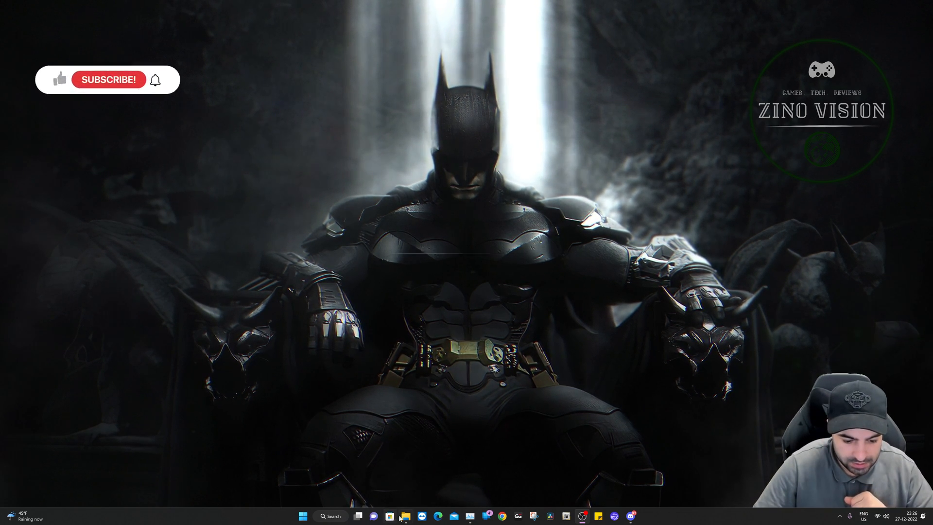
- Copy update.rpf and update2.rpf from the GTA V update folder, then return to the game folder
{"action": "left_click", "coordinate": [405, 515]}
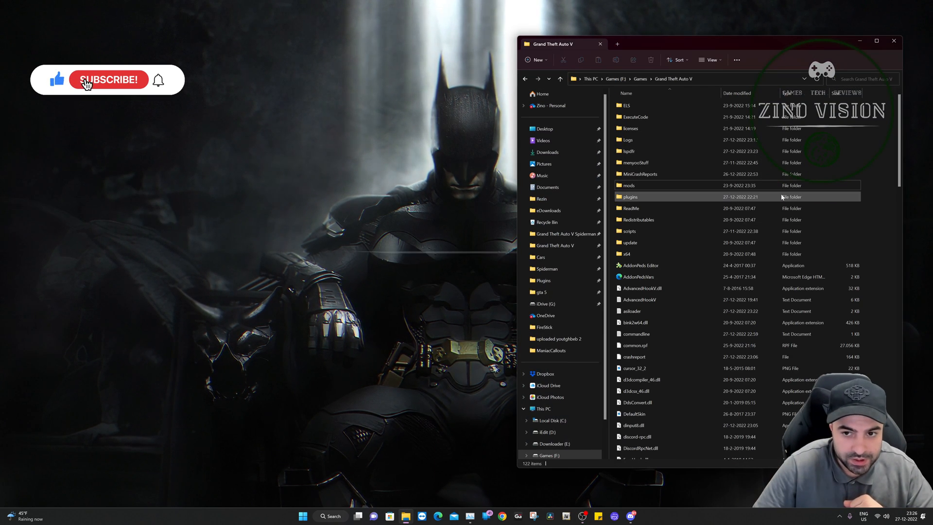
{"action": "left_click", "coordinate": [109, 80]}
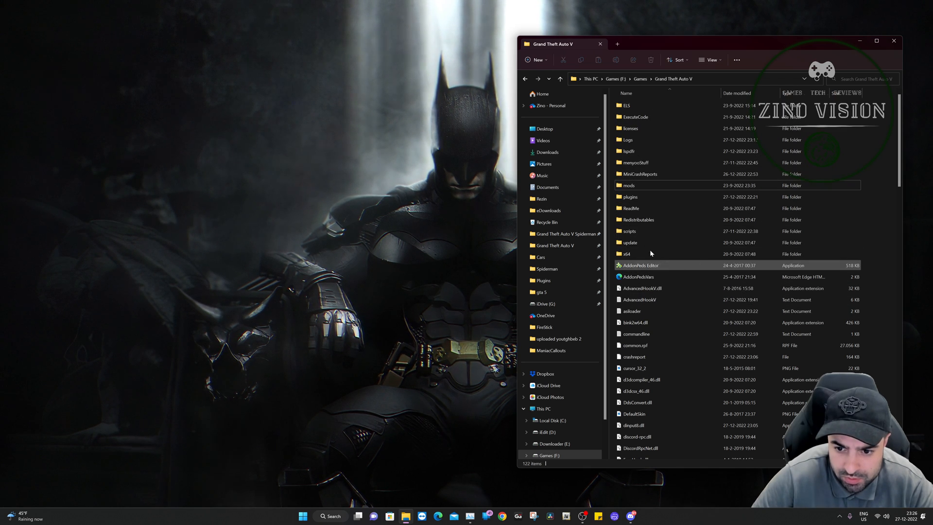
{"action": "left_click", "coordinate": [630, 242]}
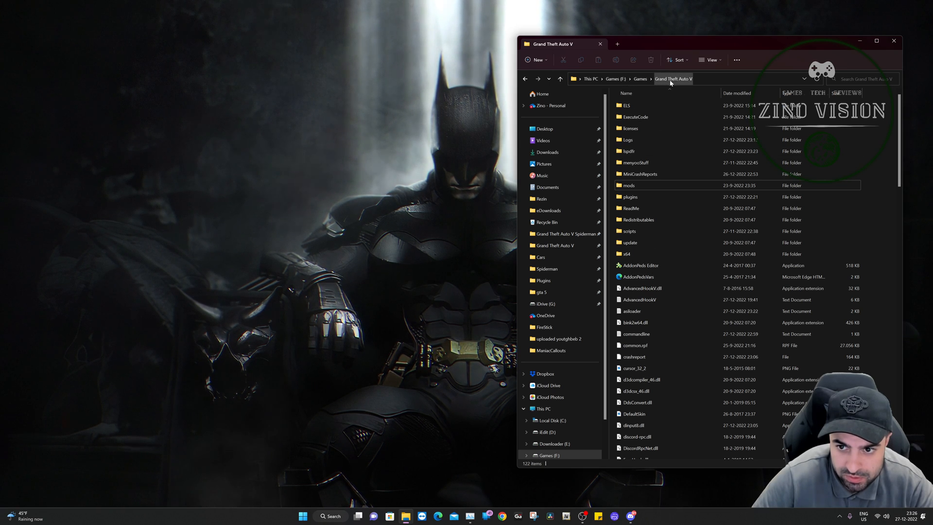
{"action": "double_click", "coordinate": [629, 242]}
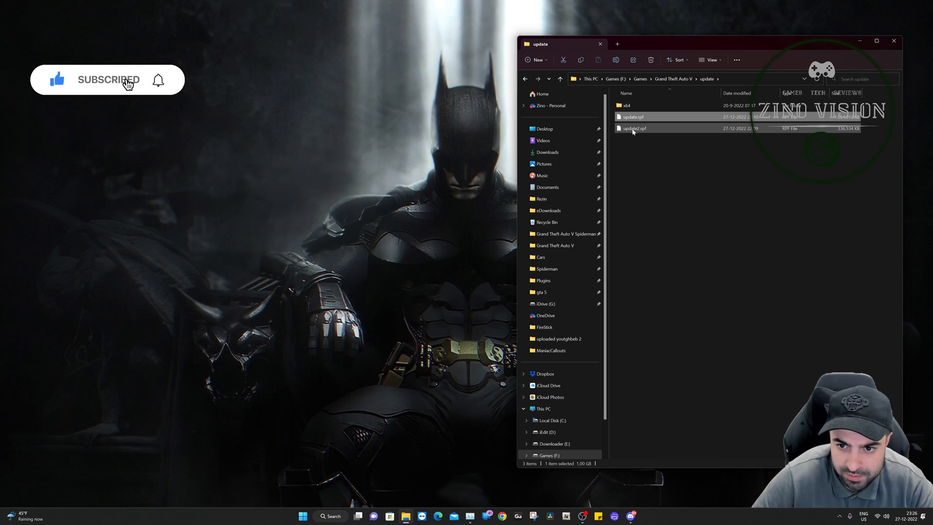
{"action": "left_click", "coordinate": [635, 128]}
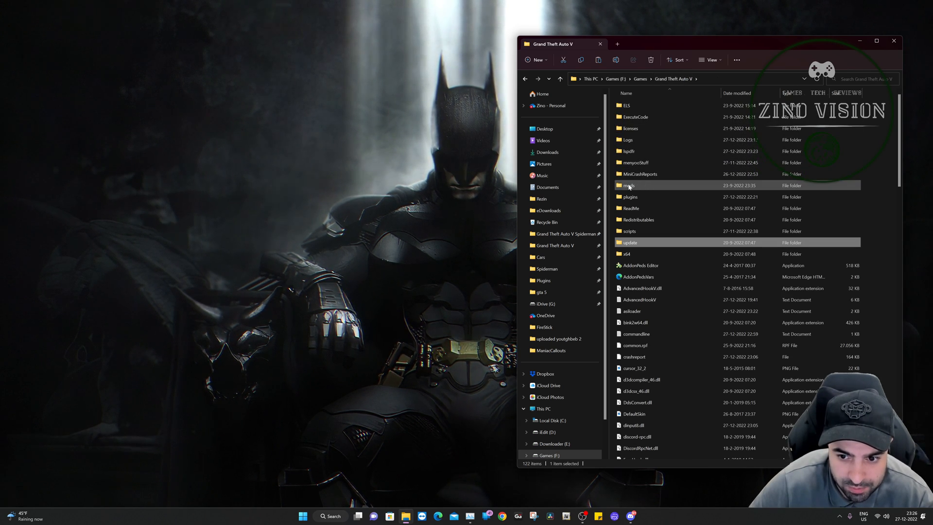
- Paste both files into mods\update, replacing the existing copies
{"action": "double_click", "coordinate": [628, 185]}
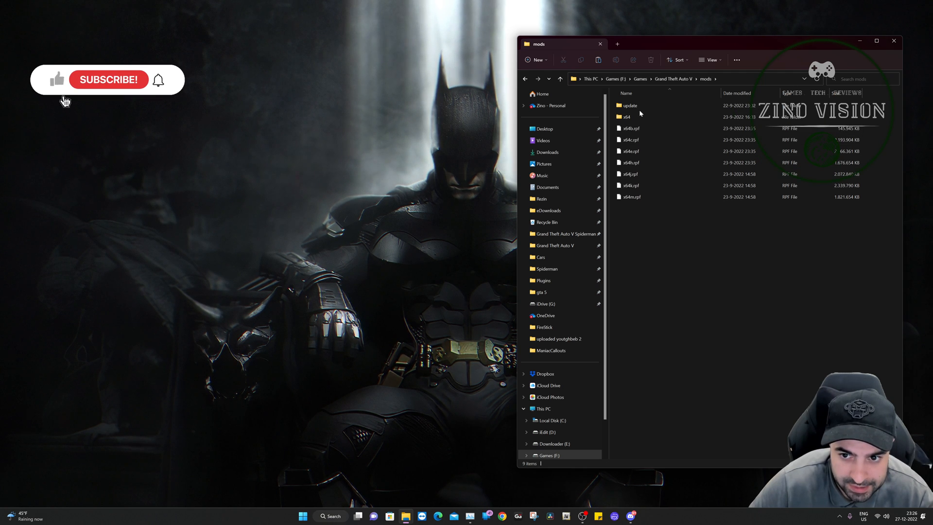
{"action": "double_click", "coordinate": [630, 105]}
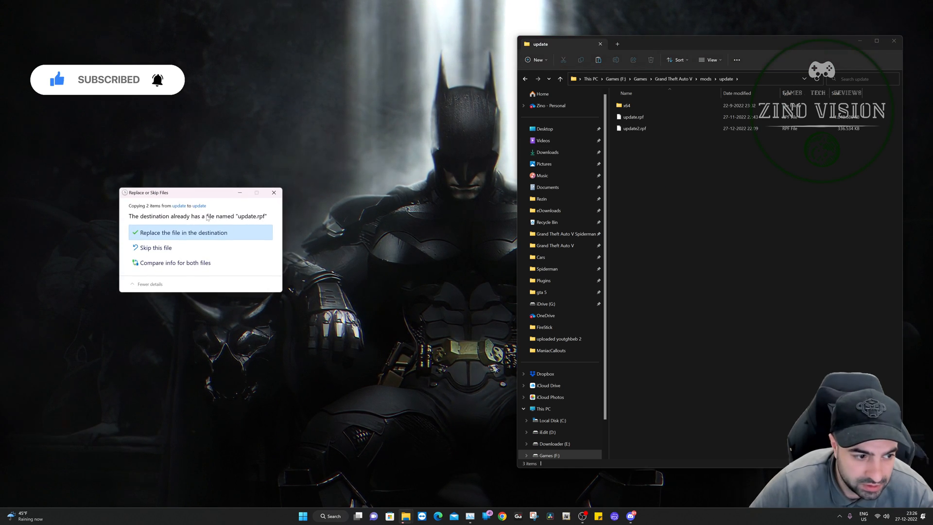
{"action": "left_click", "coordinate": [185, 232]}
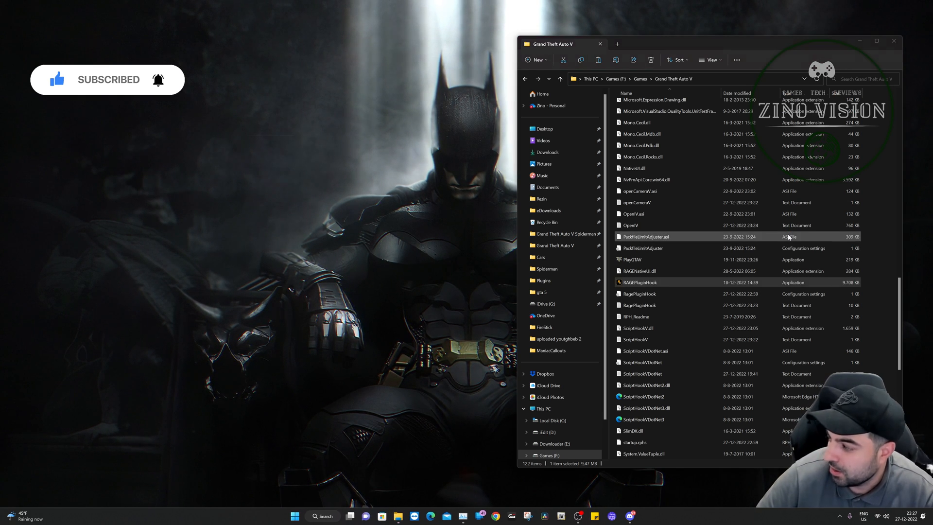
- Launch RAGEPluginHook.exe from the Grand Theft Auto V folder
{"action": "double_click", "coordinate": [639, 282]}
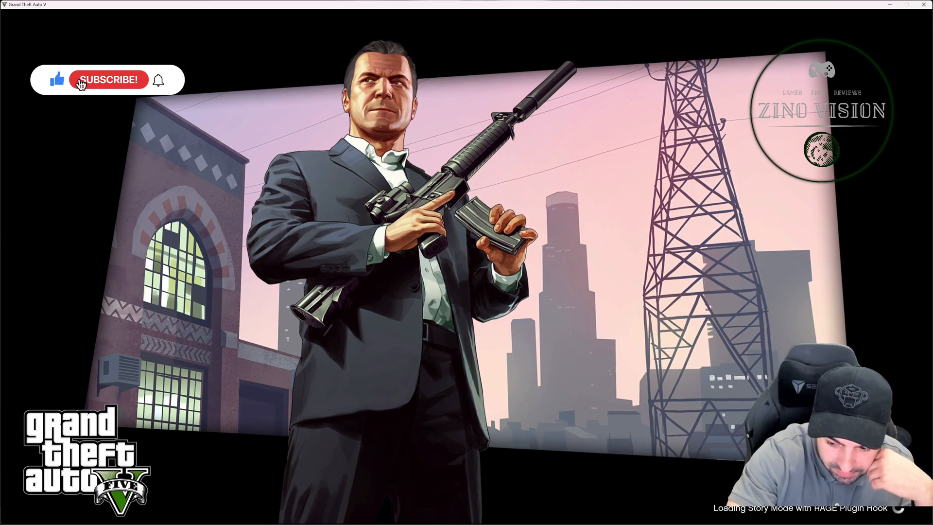
{"action": "left_click", "coordinate": [108, 79]}
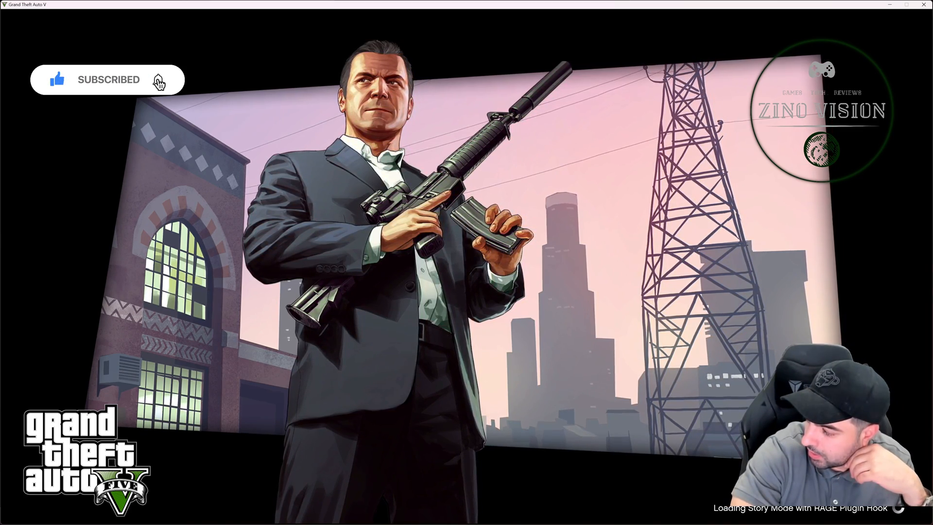